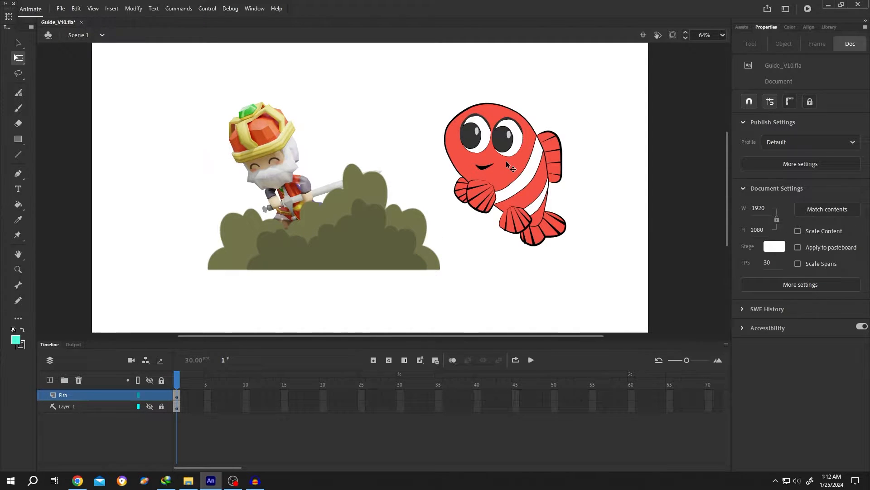
# Step: Select the bush bitmap on the stage so Properties shows it as a Bitmap
pyautogui.click(324, 222)
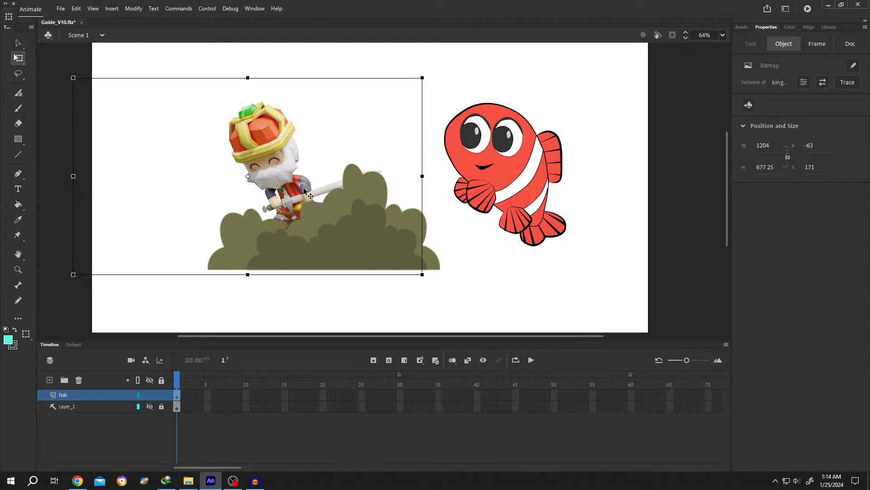
pyautogui.moveTo(400, 201)
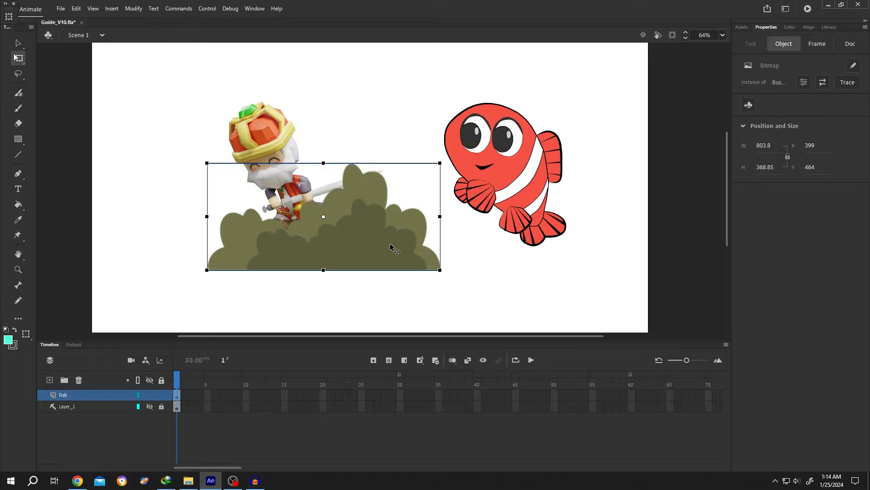
# Step: Convert the bush bitmap to a Movie Clip symbol named Bush
pyautogui.rightClick(394, 247)
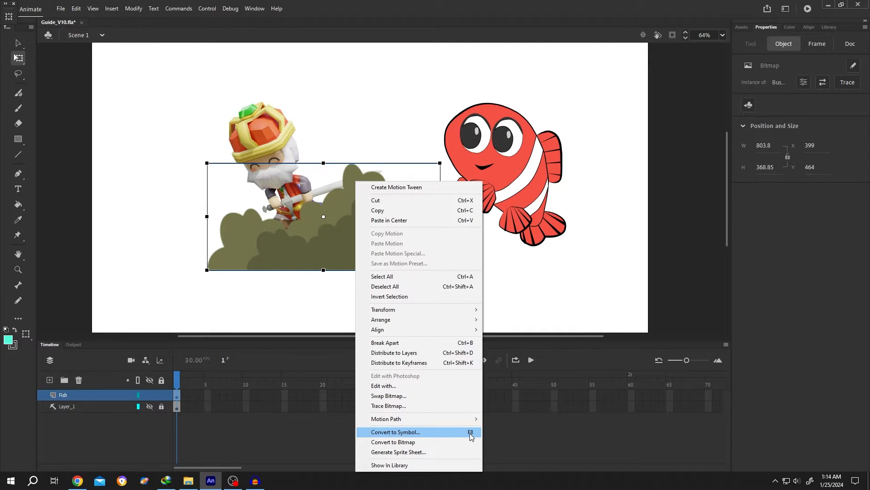
pyautogui.click(396, 432)
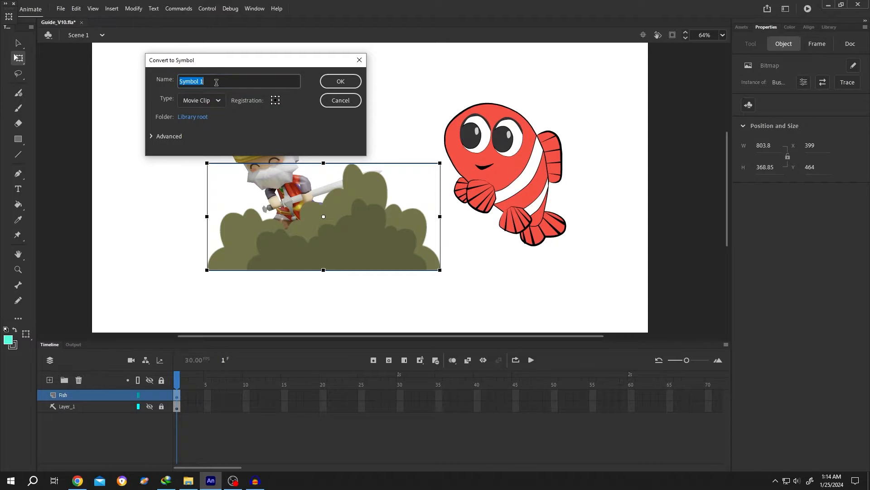
pyautogui.write('Bu')
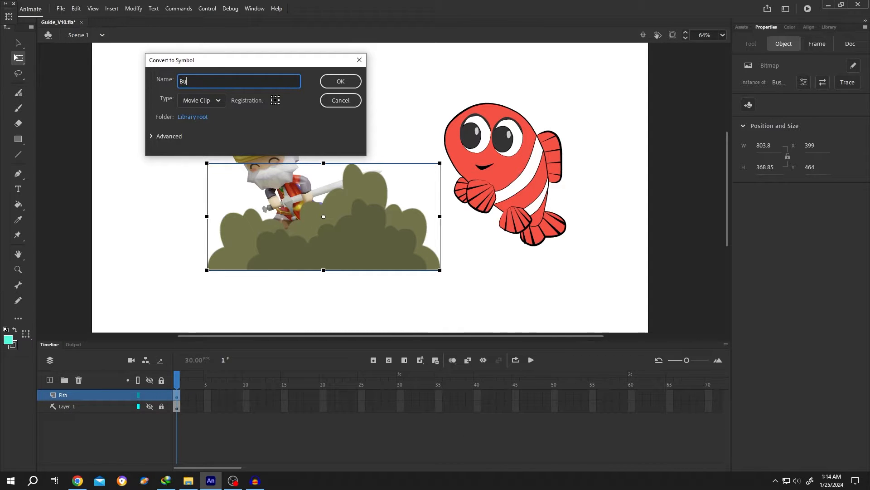
pyautogui.click(200, 100)
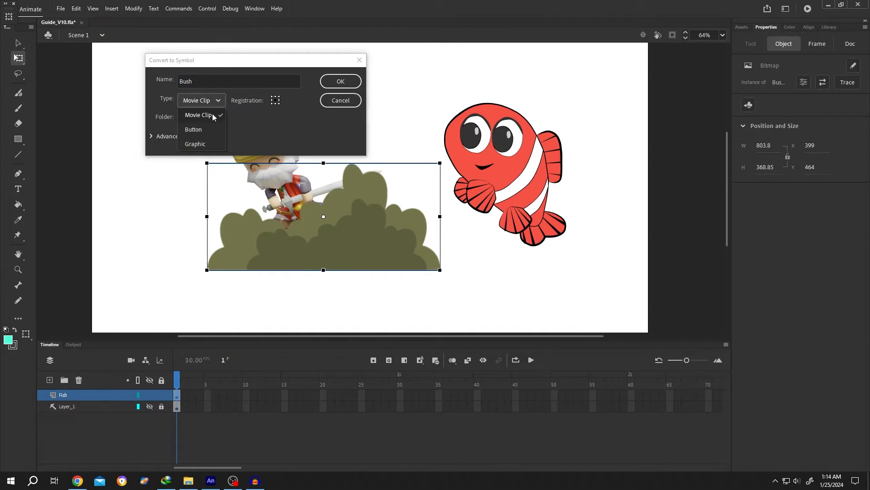
pyautogui.click(197, 115)
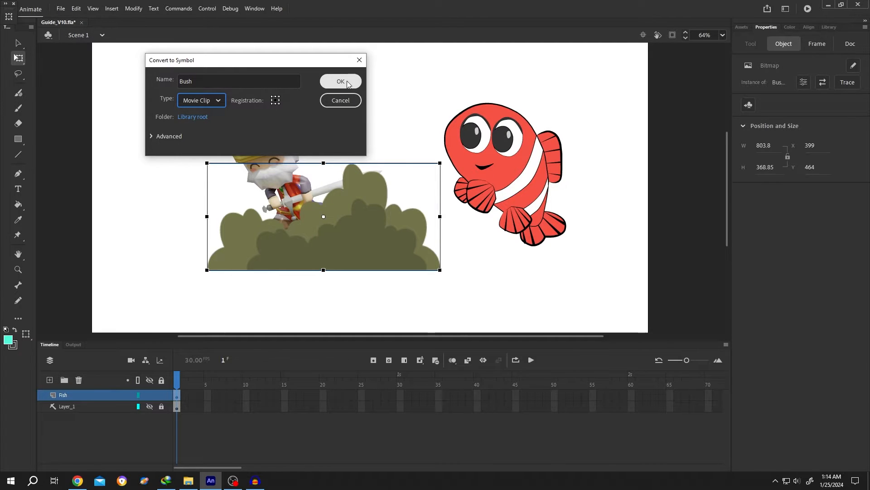
pyautogui.click(340, 80)
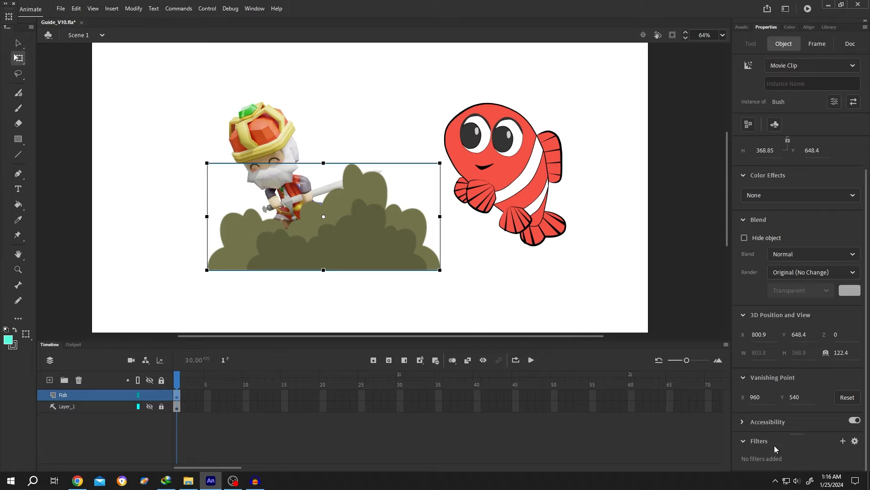
# Step: Add a Drop Shadow filter to the bush with Distance 0, Strength 2000 and High quality
pyautogui.click(843, 440)
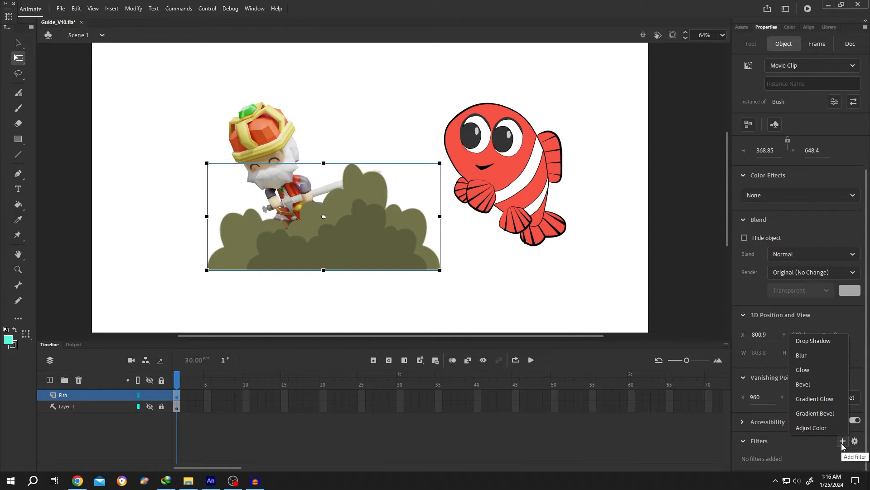
pyautogui.moveTo(813, 340)
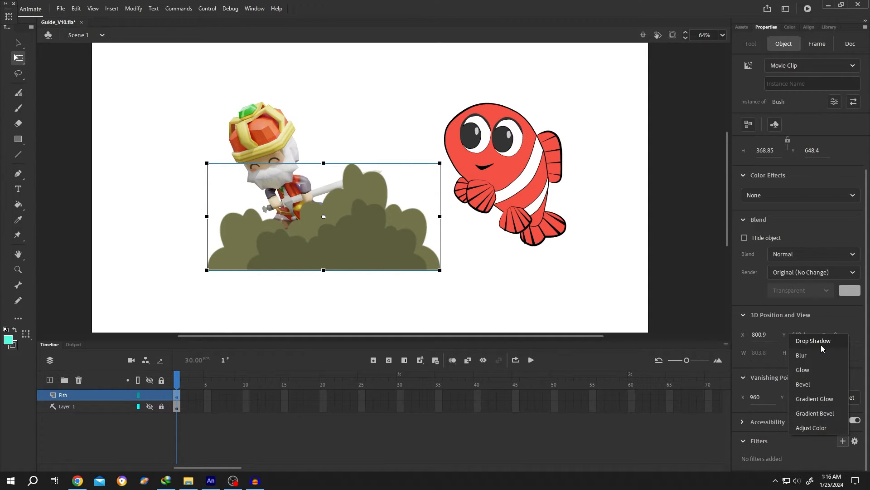
pyautogui.click(813, 340)
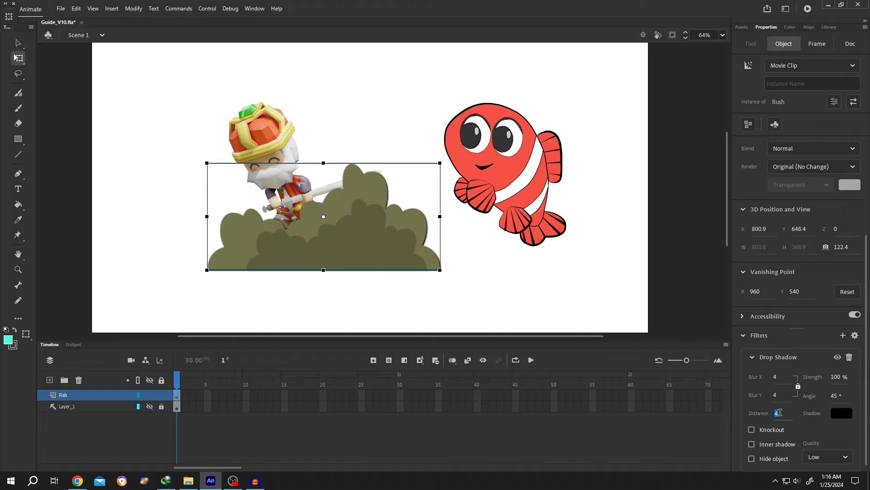
pyautogui.write('0')
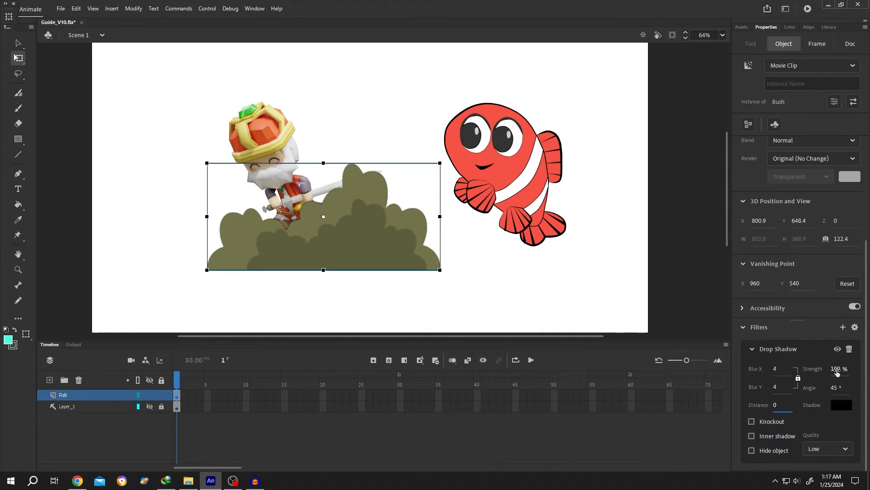
pyautogui.write('200')
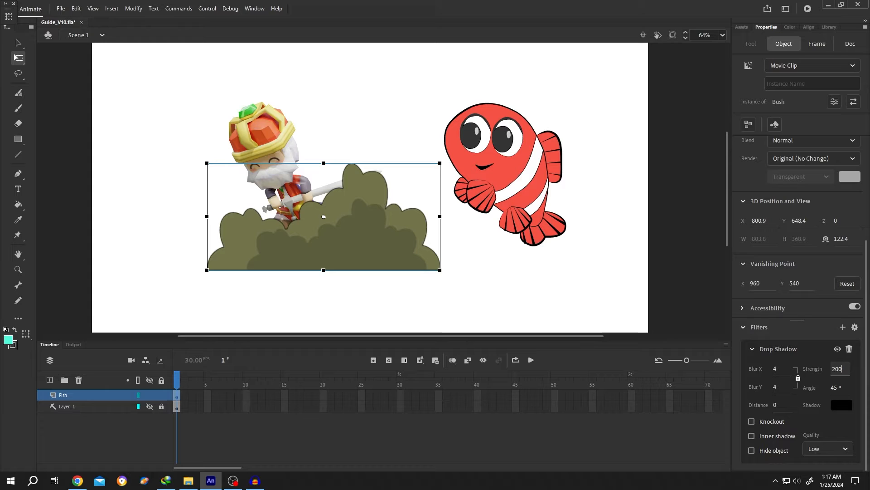
pyautogui.click(844, 449)
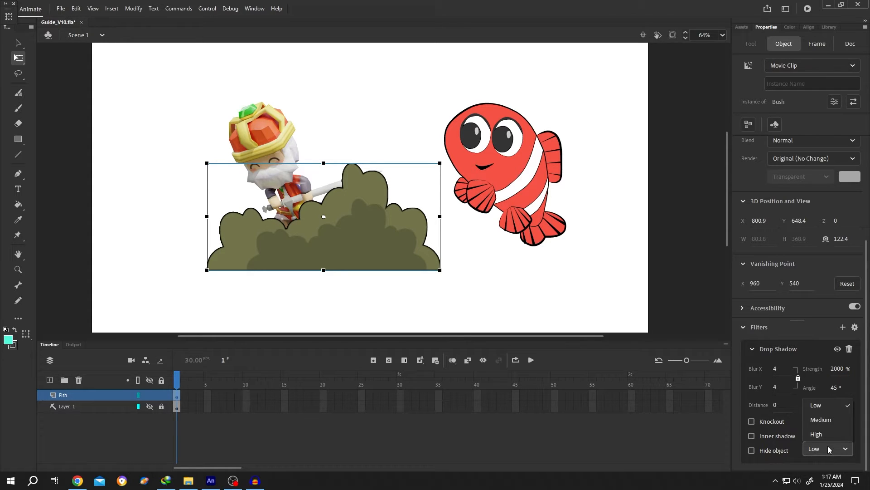
pyautogui.click(816, 434)
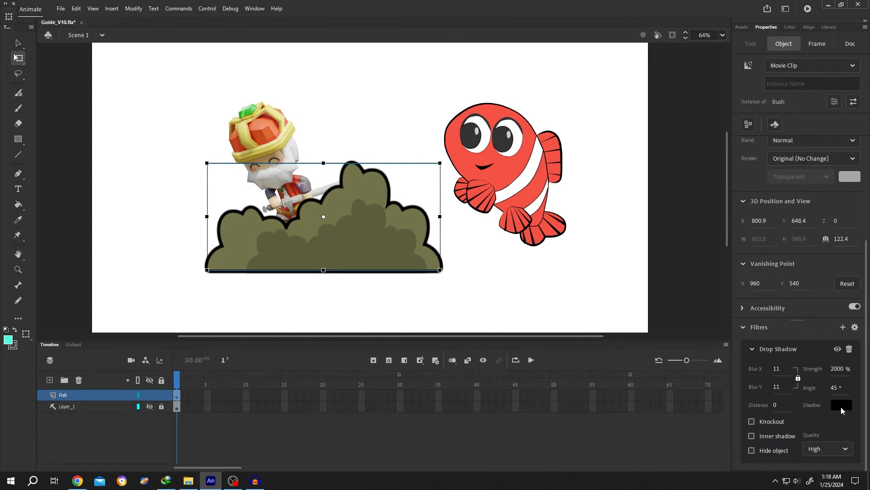
pyautogui.moveTo(841, 404)
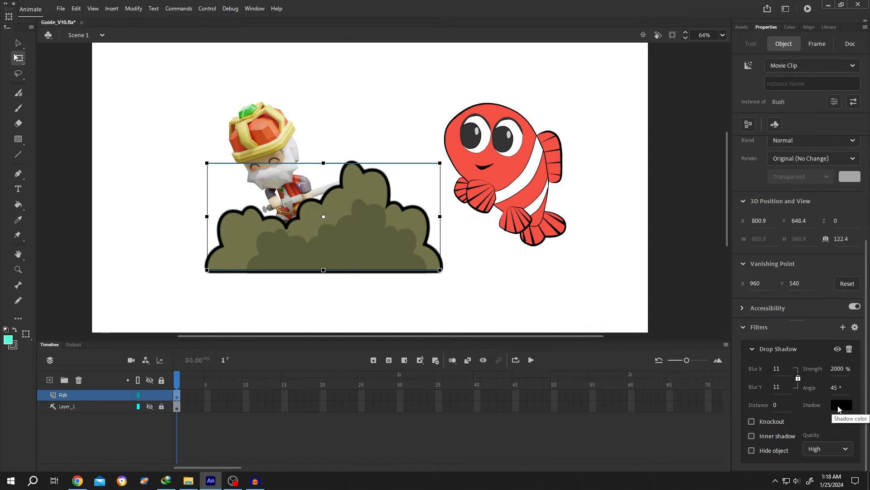
# Step: Make the shadow colour orange, add a second Drop Shadow, and select the clownfish
pyautogui.click(841, 404)
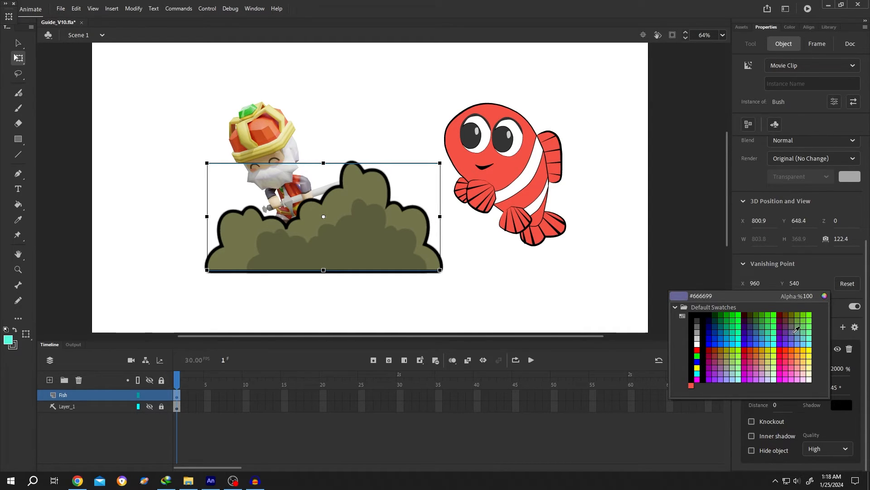
pyautogui.click(795, 347)
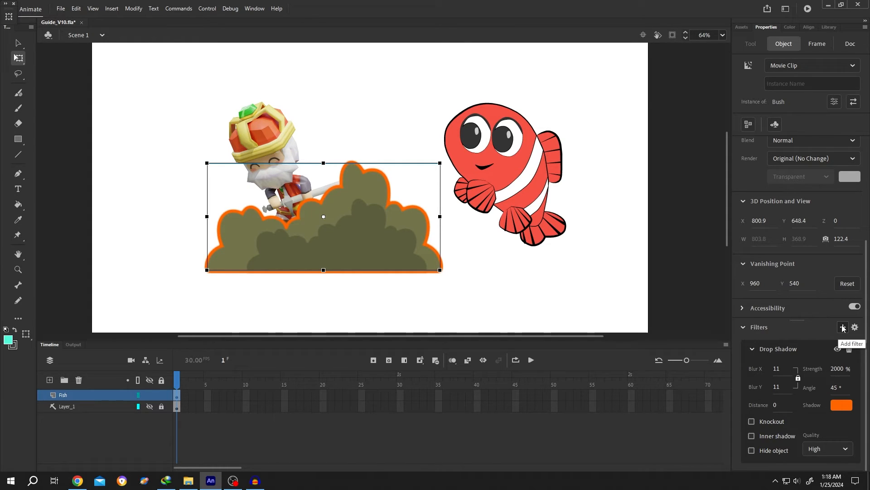
pyautogui.click(842, 327)
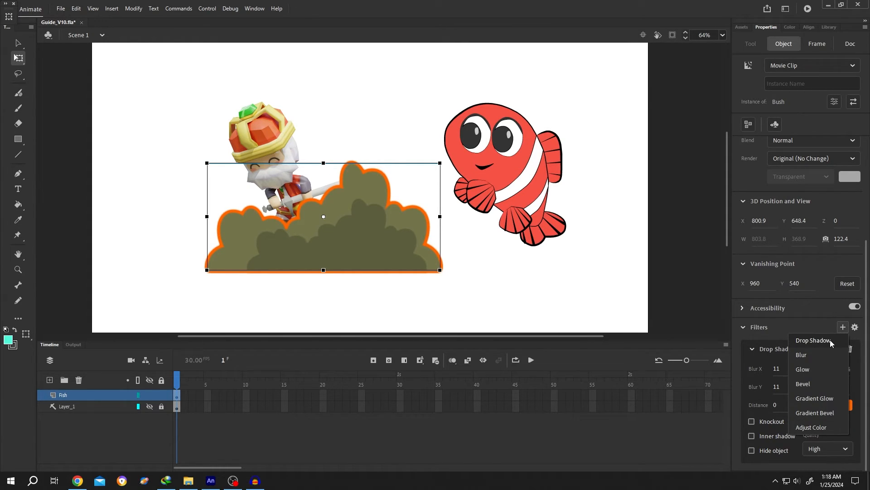
pyautogui.click(813, 340)
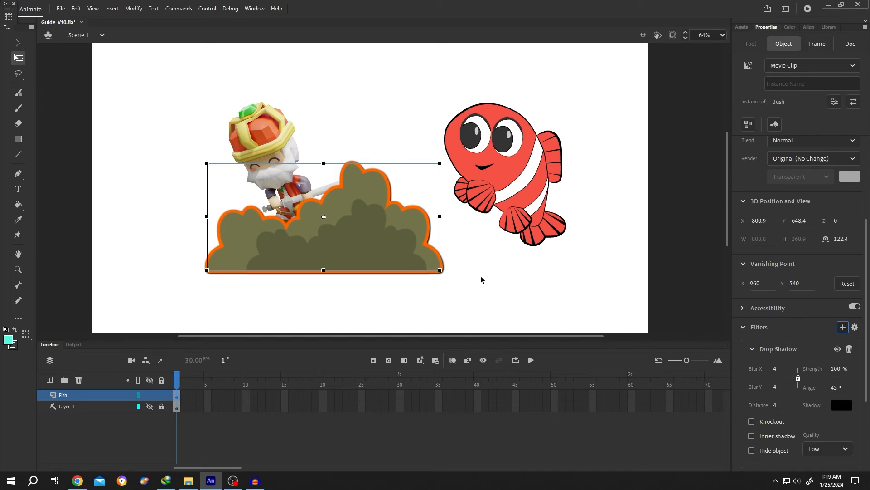
pyautogui.click(505, 172)
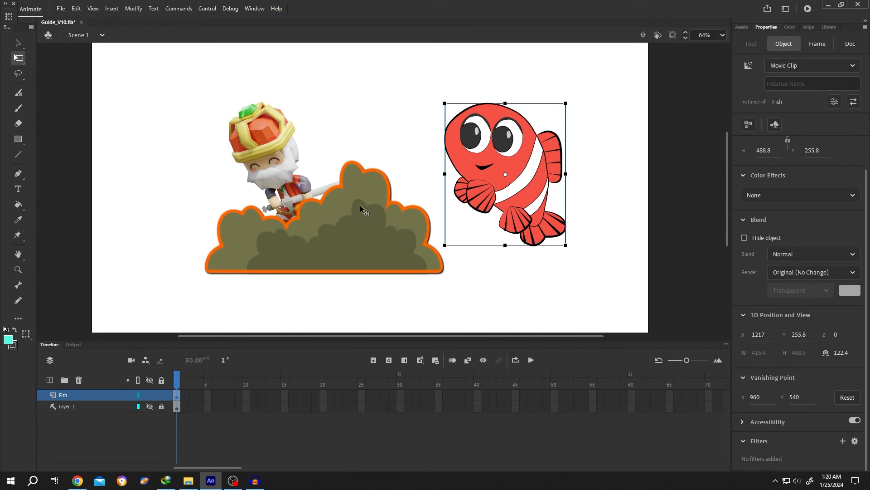